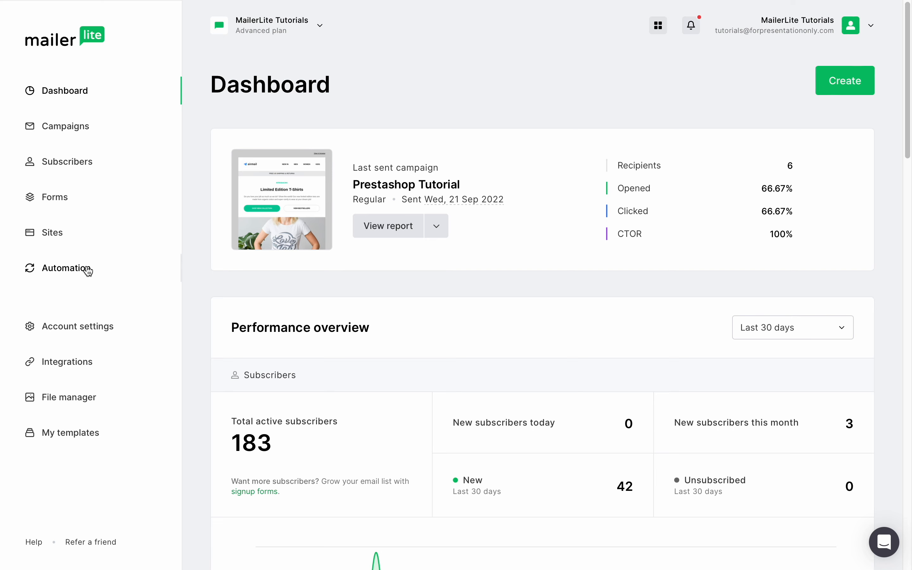
# Create a new automation named 'Multi Trigger'.
pyautogui.click(66, 268)
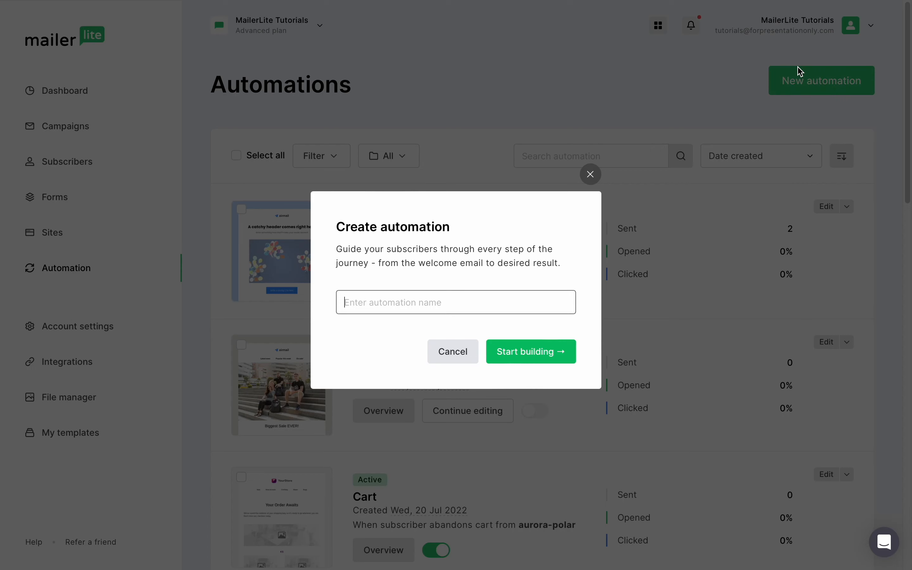
pyautogui.write('Multi Trigger')
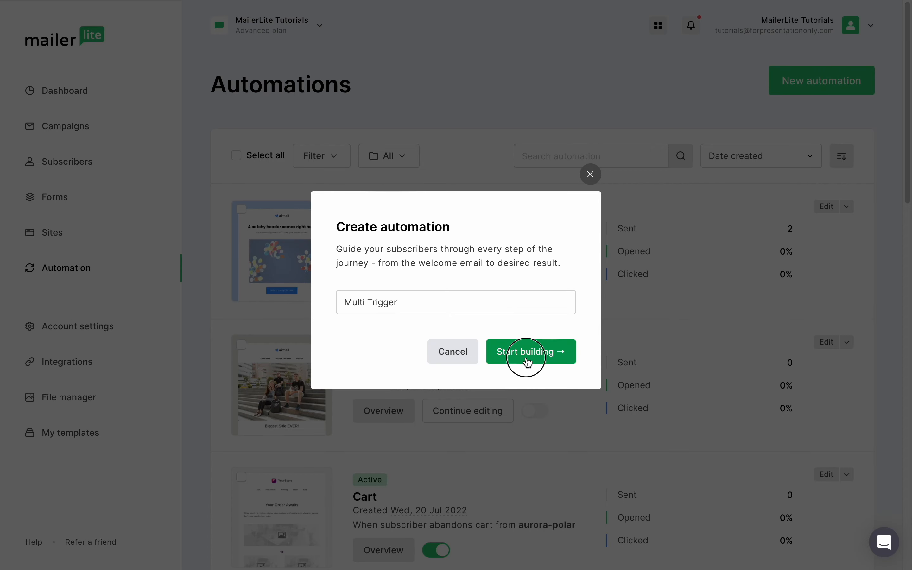
# Start building with a first trigger: subscriber joins the Sales group.
pyautogui.click(530, 351)
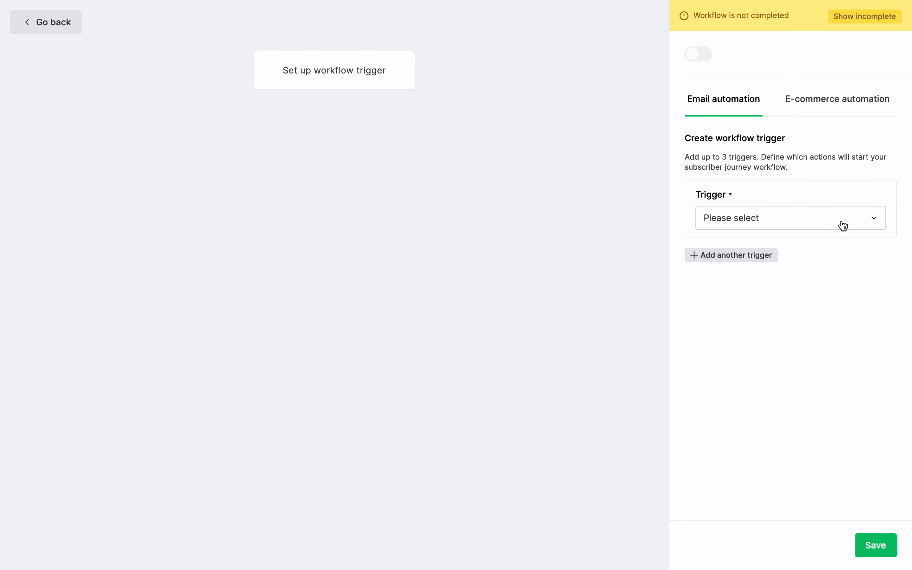
pyautogui.click(789, 218)
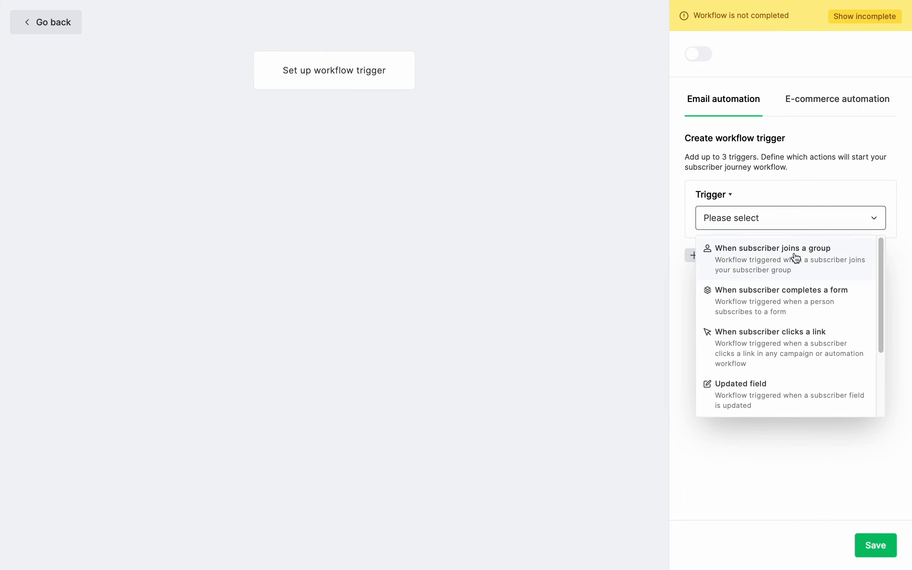
pyautogui.click(772, 249)
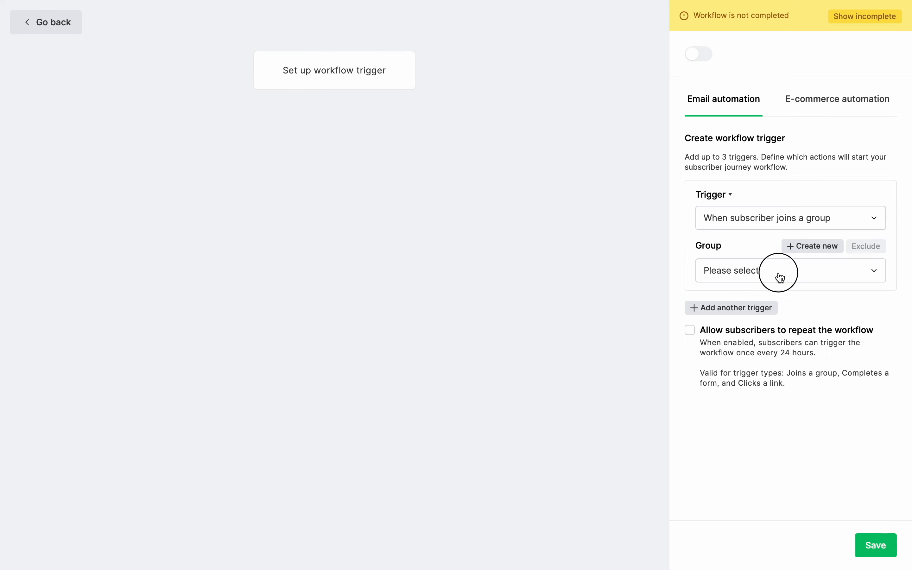
pyautogui.click(789, 270)
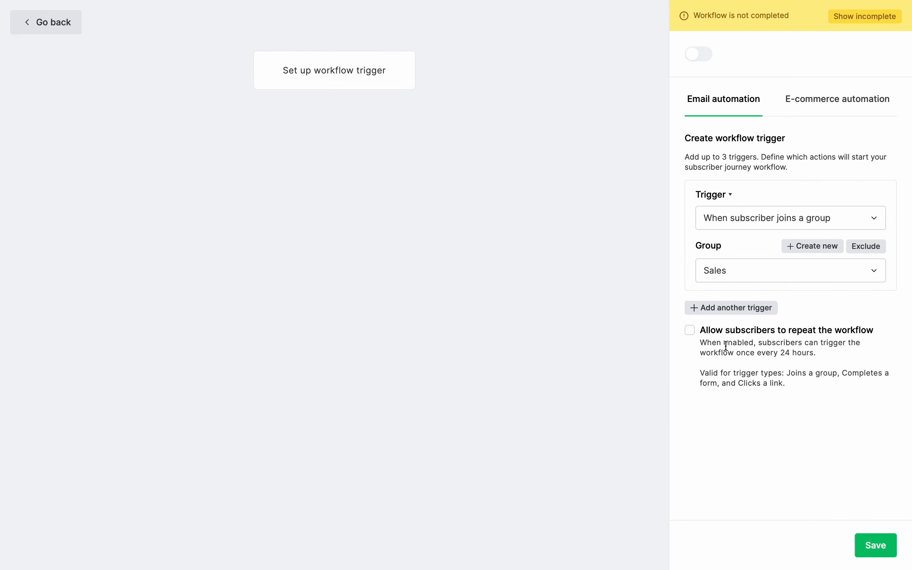
# Add a second OR trigger for completing the Food Is Good form, plus an empty third trigger.
pyautogui.click(731, 308)
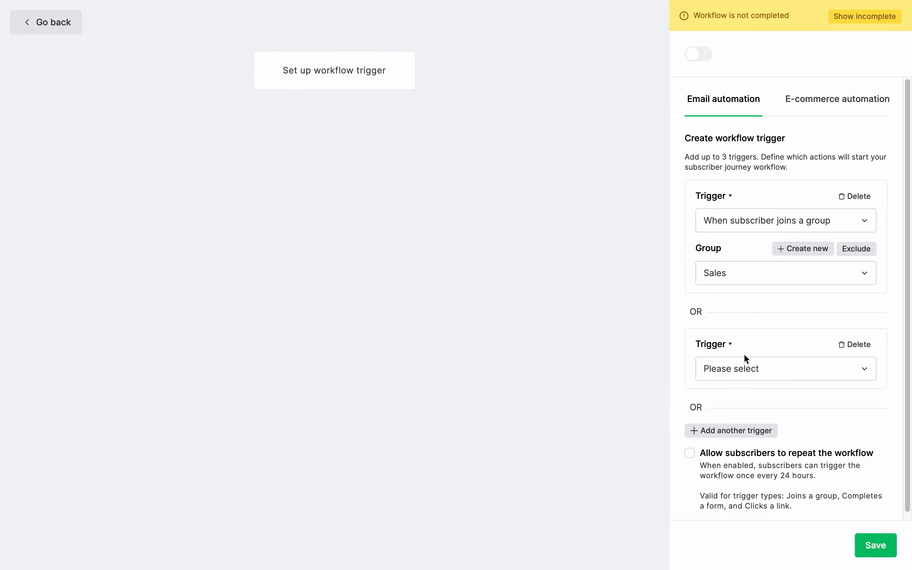
pyautogui.click(784, 369)
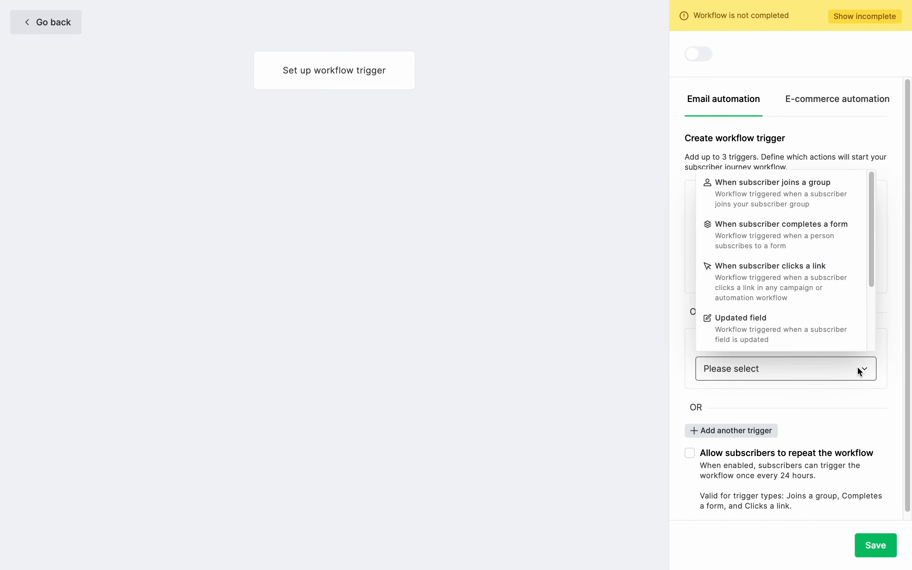
pyautogui.click(773, 182)
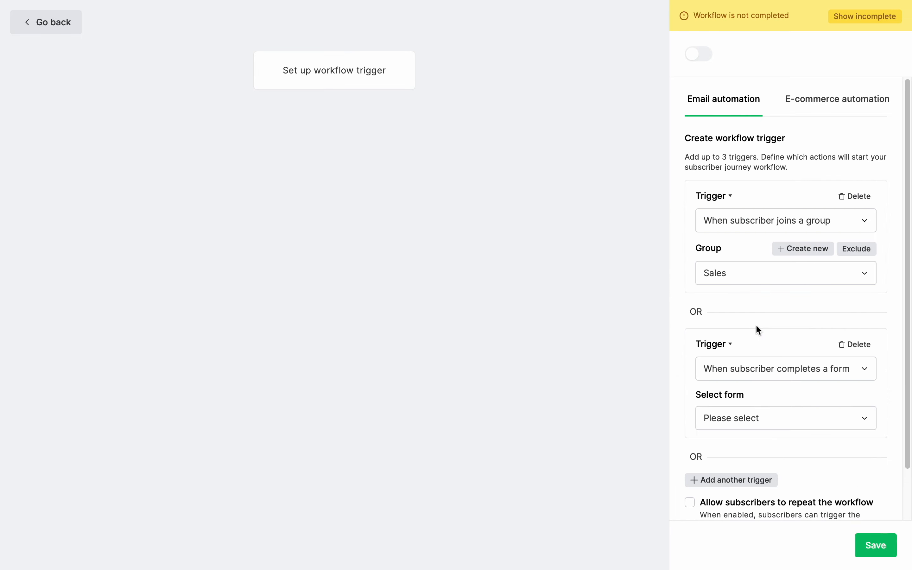
pyautogui.click(784, 273)
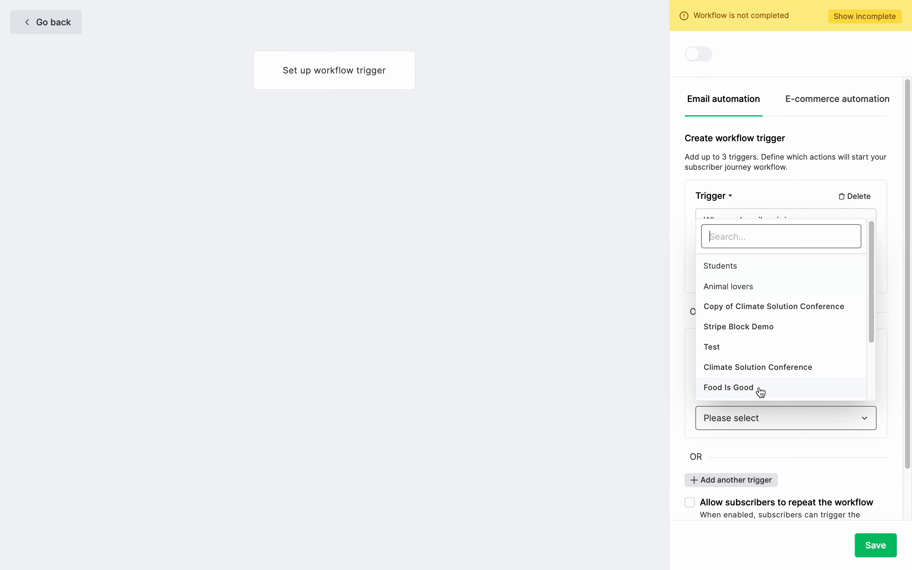
pyautogui.click(728, 388)
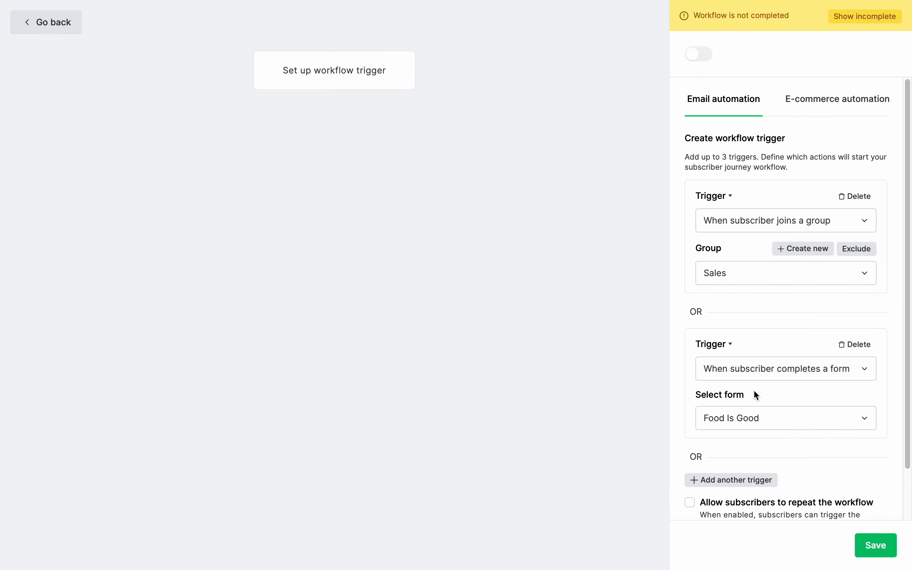
pyautogui.click(732, 480)
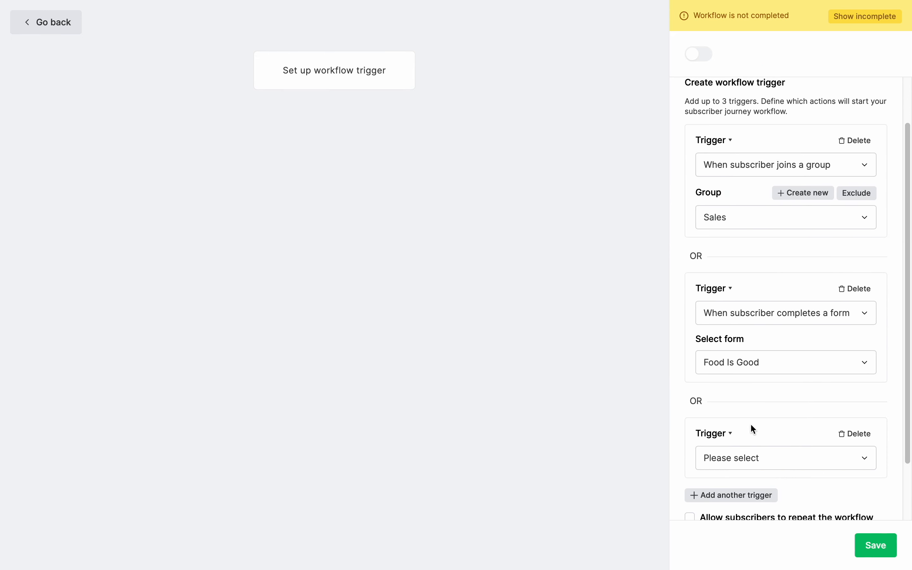
pyautogui.click(785, 458)
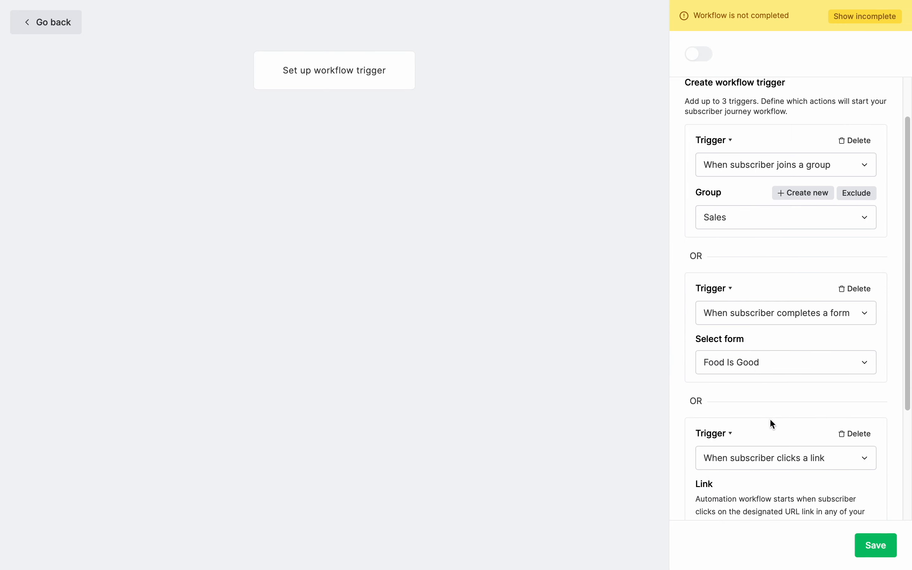
pyautogui.scroll(-3)
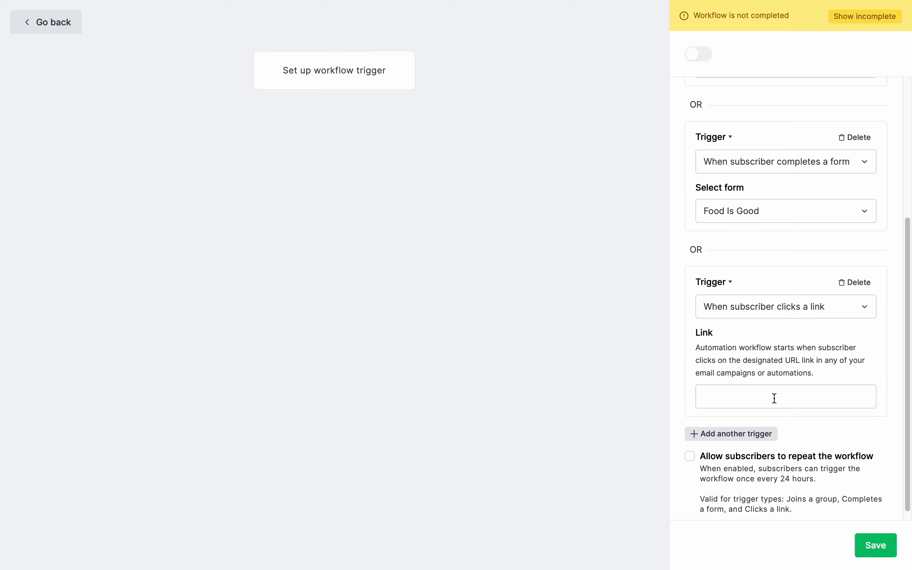
pyautogui.click(785, 396)
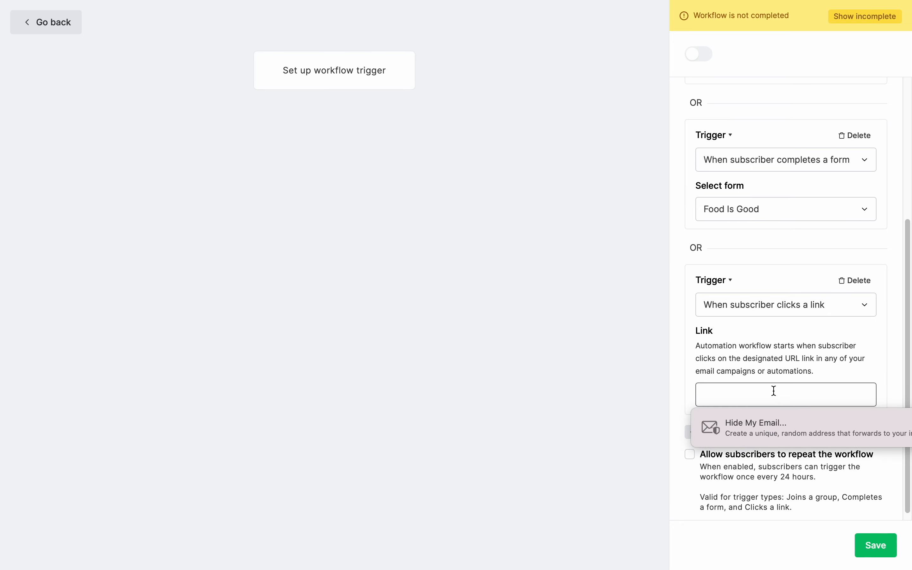
pyautogui.write('https://www.mailerlite.com')
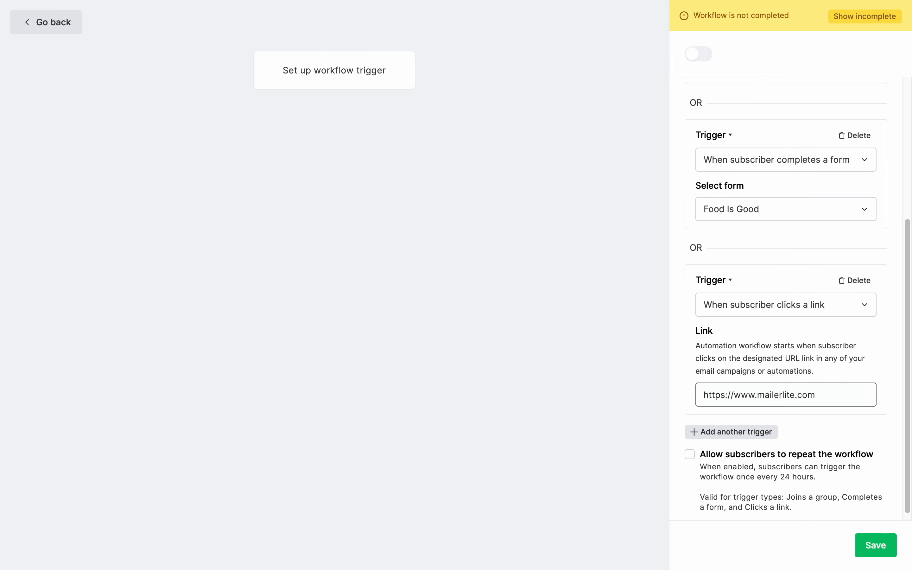
pyautogui.moveTo(802, 434)
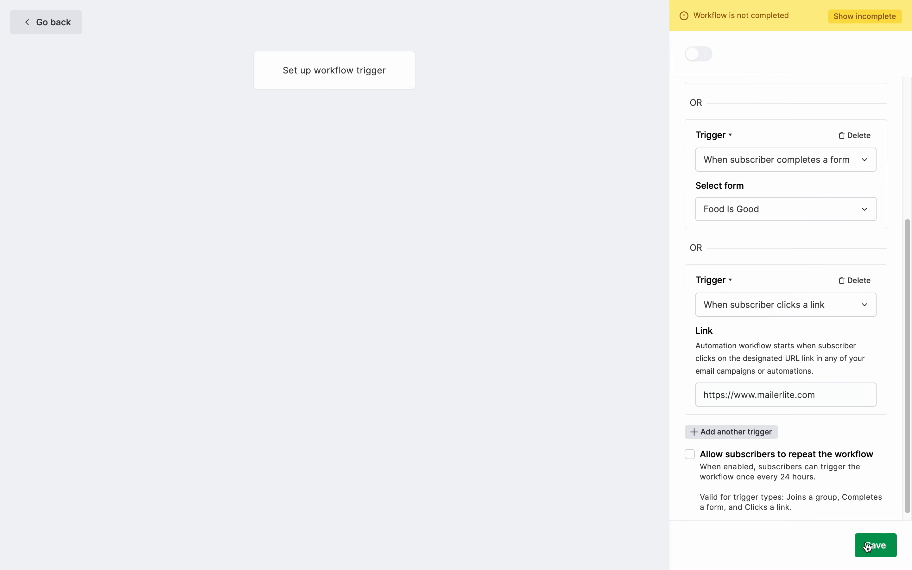
pyautogui.click(875, 546)
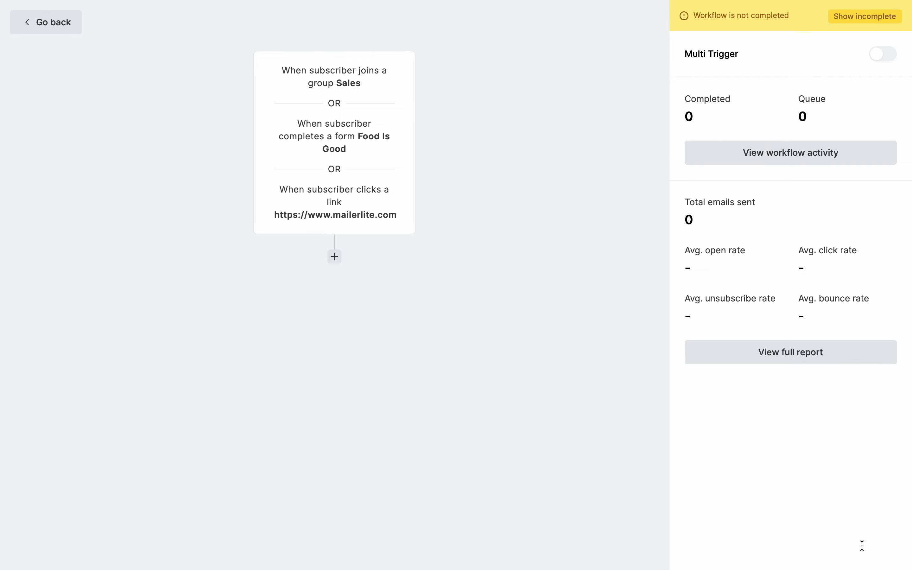
# Reopen the combined trigger card and scroll down through the workflow canvas.
pyautogui.click(334, 256)
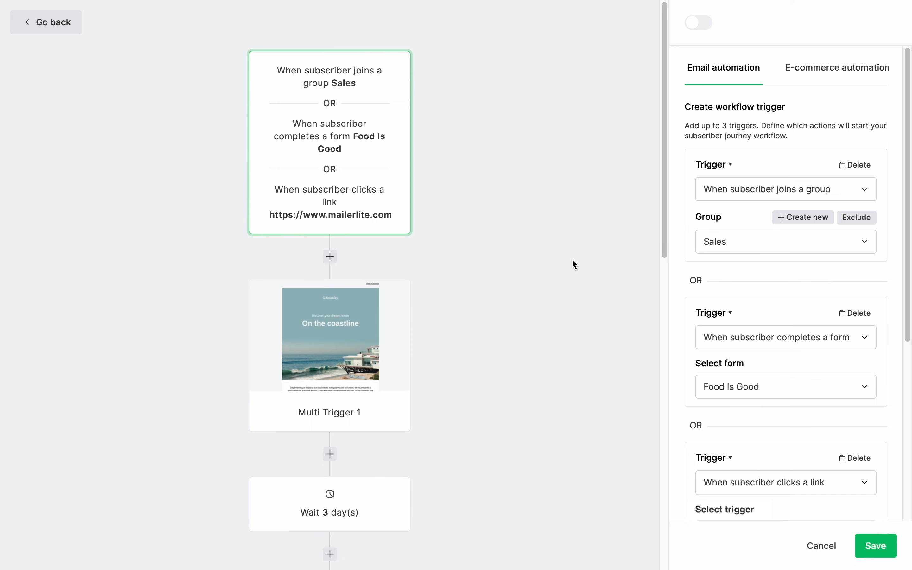
pyautogui.scroll(-3)
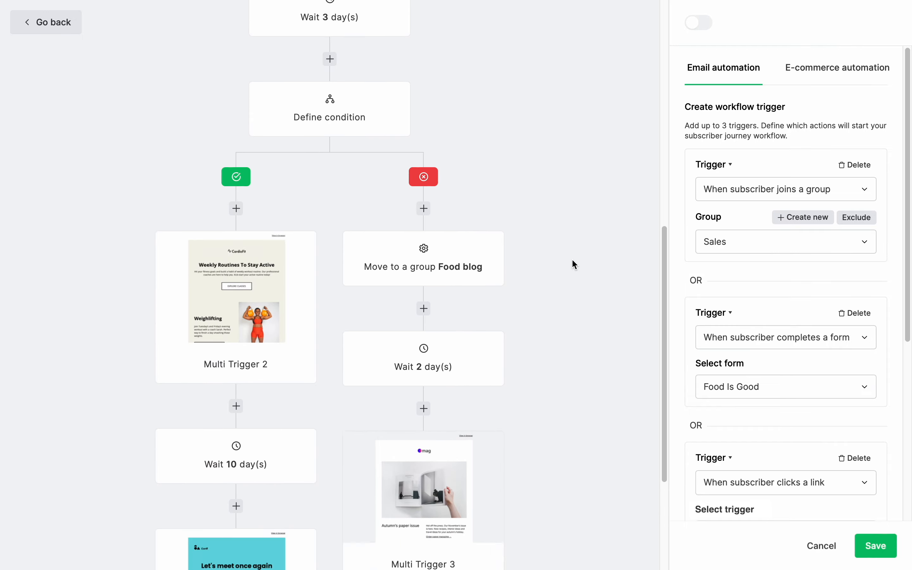
pyautogui.scroll(-3)
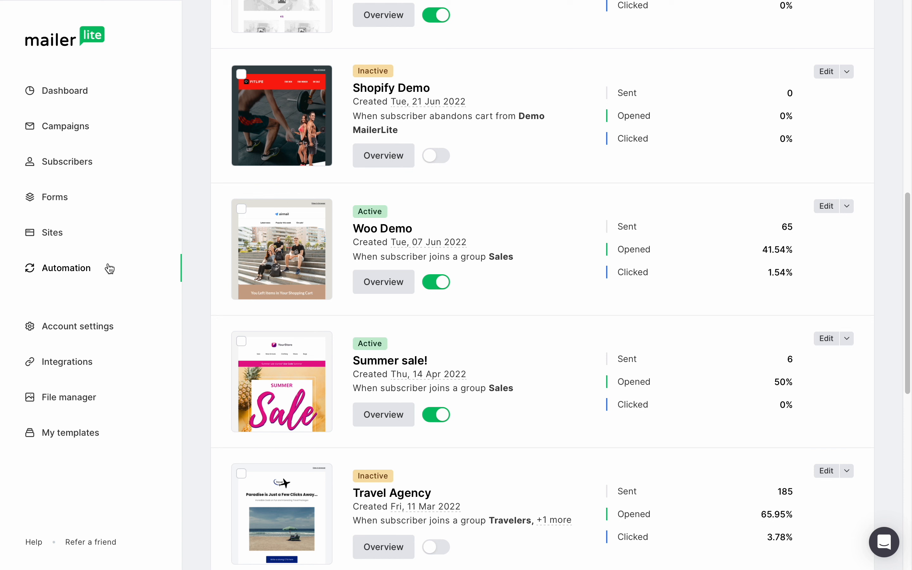
pyautogui.moveTo(88, 288)
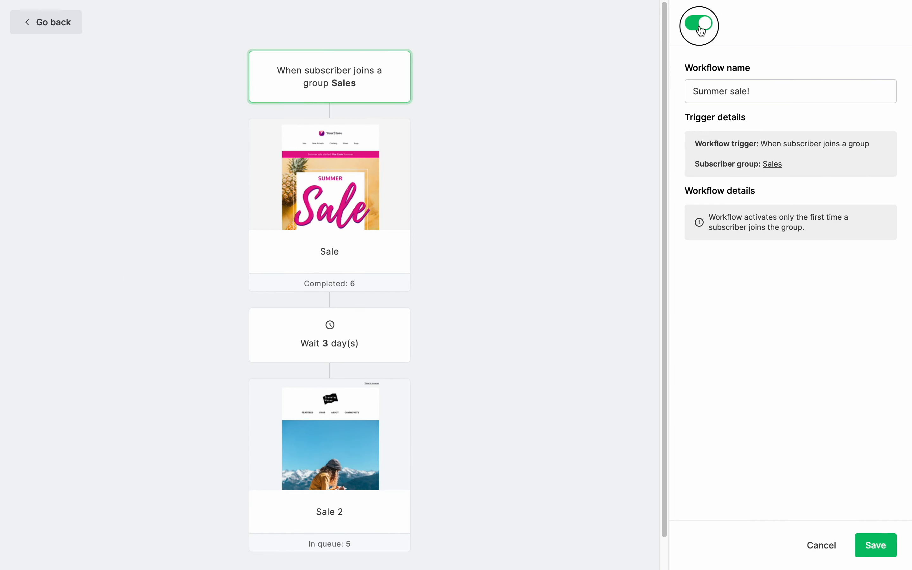
# Turn off Summer sale!, add a second trigger for completing the Test form, and save.
pyautogui.click(698, 25)
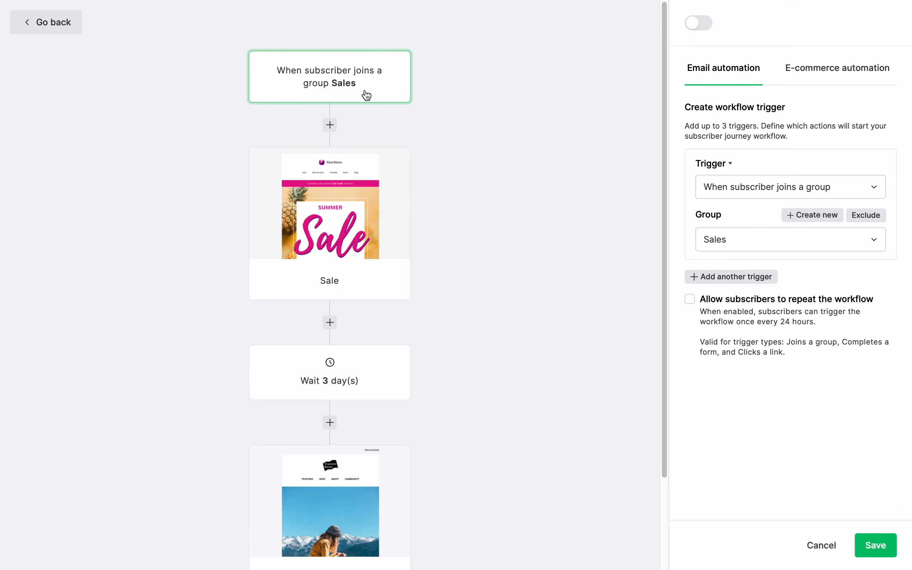
pyautogui.moveTo(706, 173)
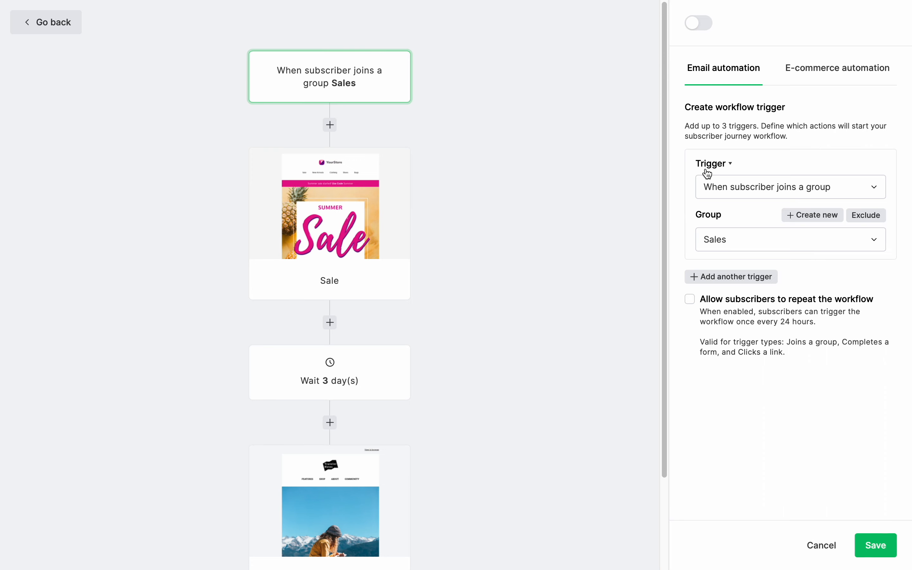
pyautogui.click(730, 276)
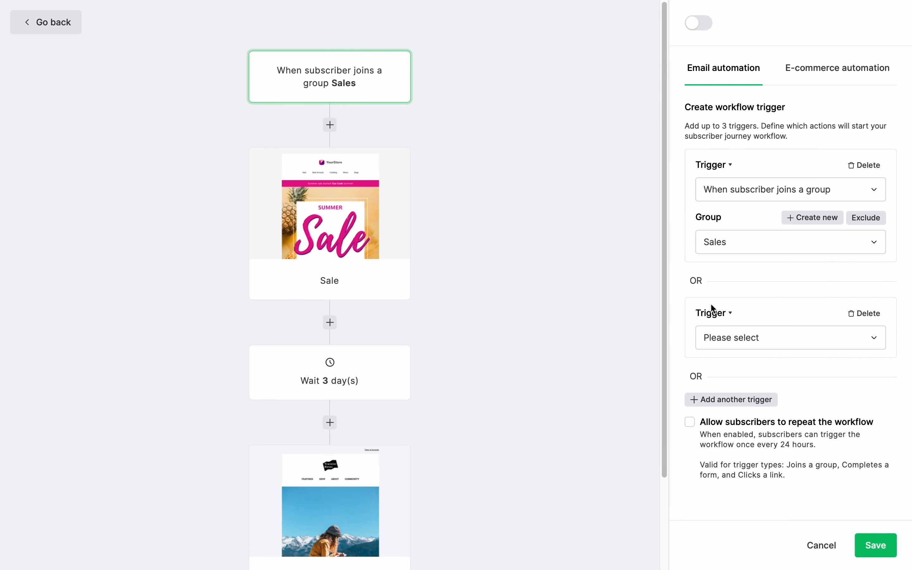
pyautogui.click(790, 337)
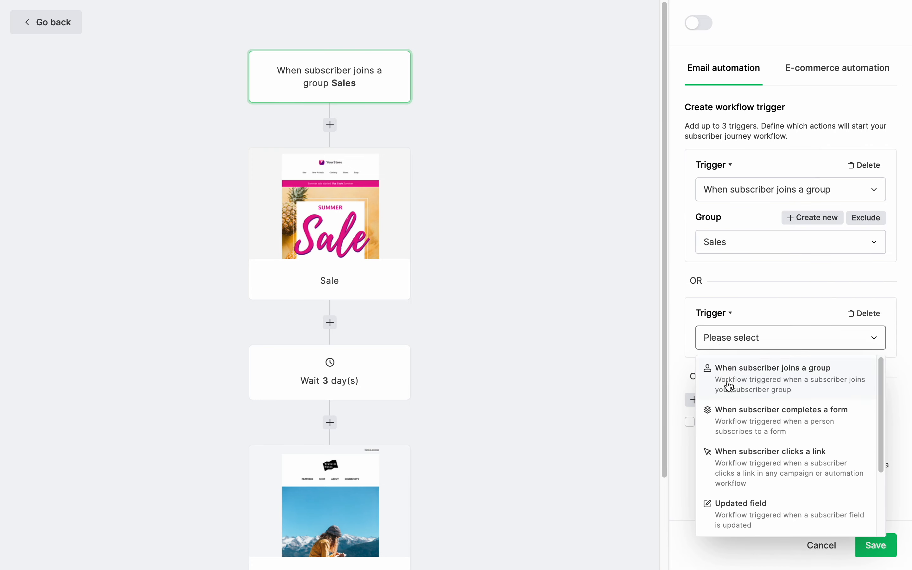
pyautogui.click(772, 367)
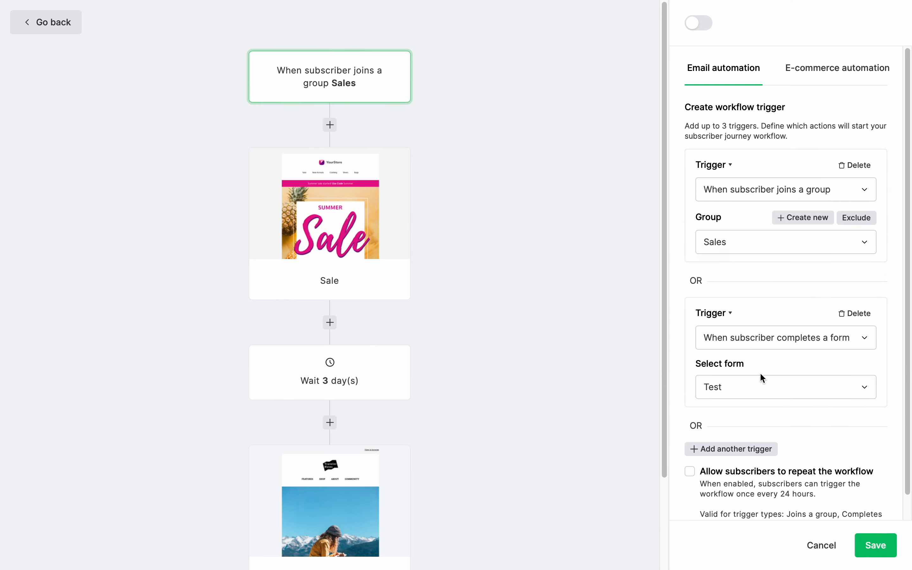
pyautogui.click(874, 546)
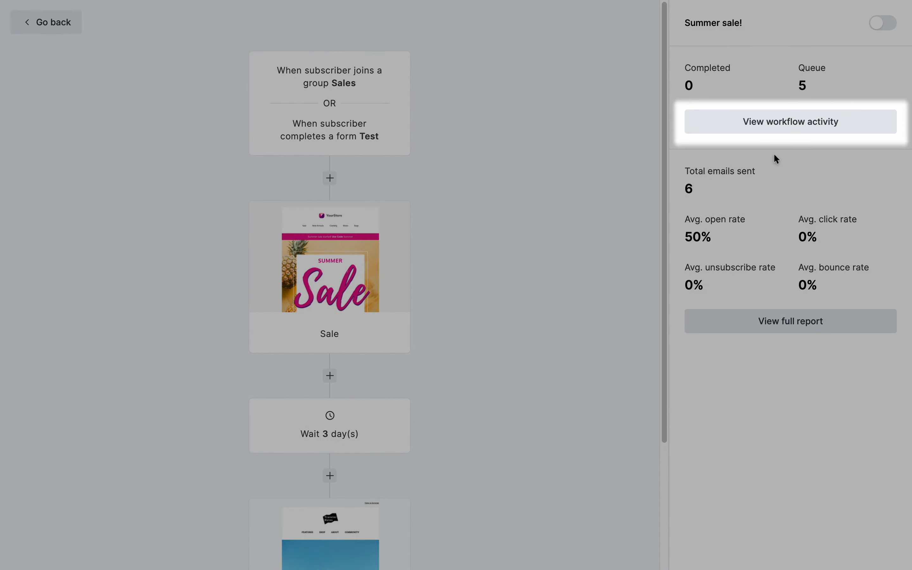
# View the Summer sale! workflow activity page.
pyautogui.click(790, 121)
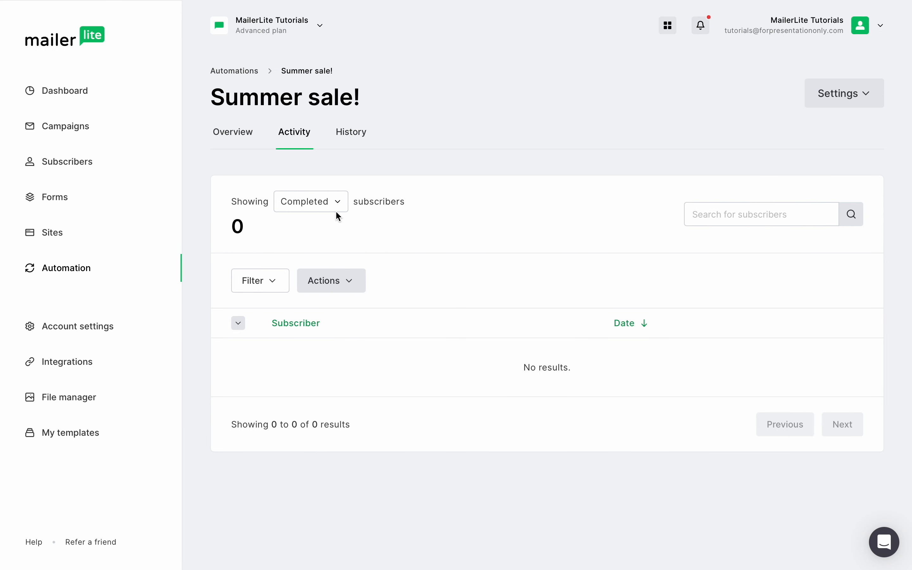
# Filter the activity list to Queued subscribers, then return to the workflow editor.
pyautogui.click(310, 202)
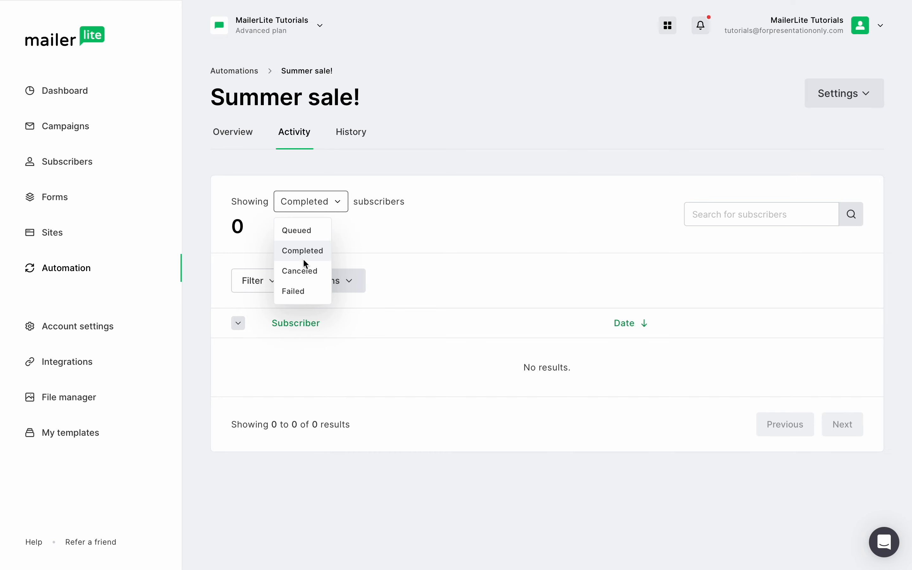
pyautogui.click(297, 230)
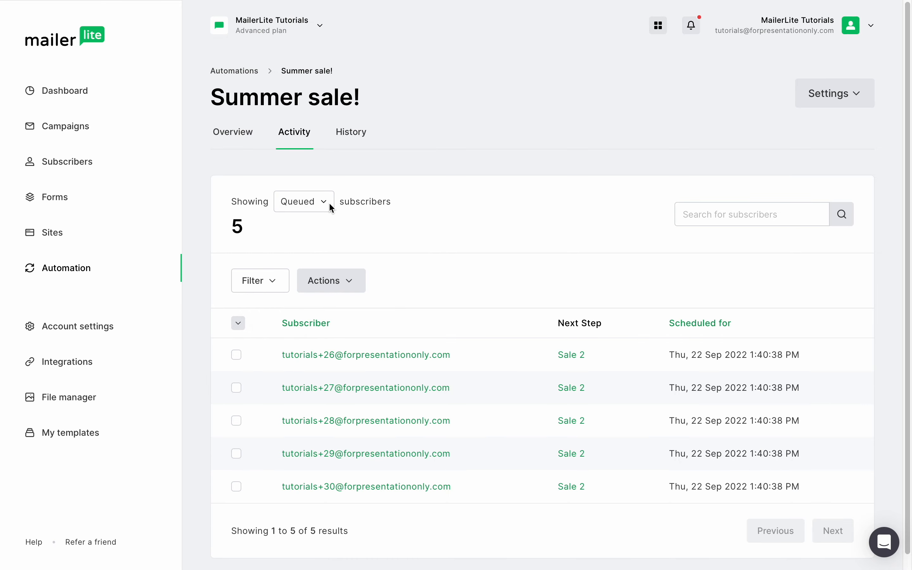
pyautogui.click(303, 201)
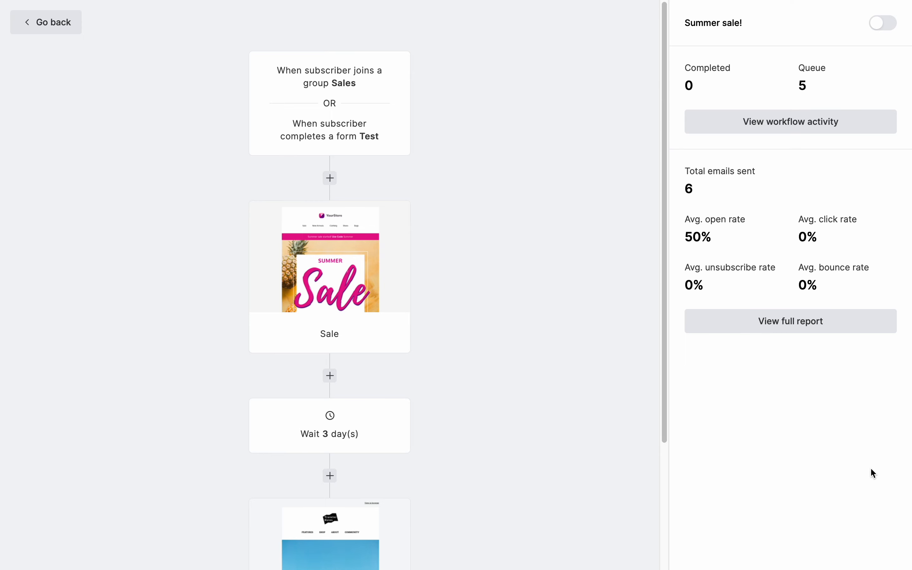
pyautogui.moveTo(512, 213)
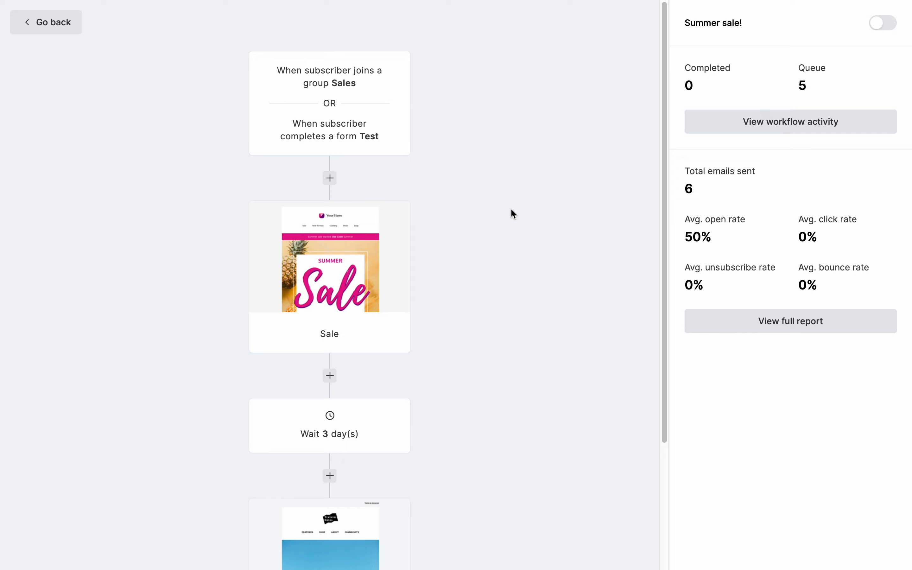
# Reopen the Summer sale! trigger settings listing the Sales and Test form triggers.
pyautogui.click(329, 103)
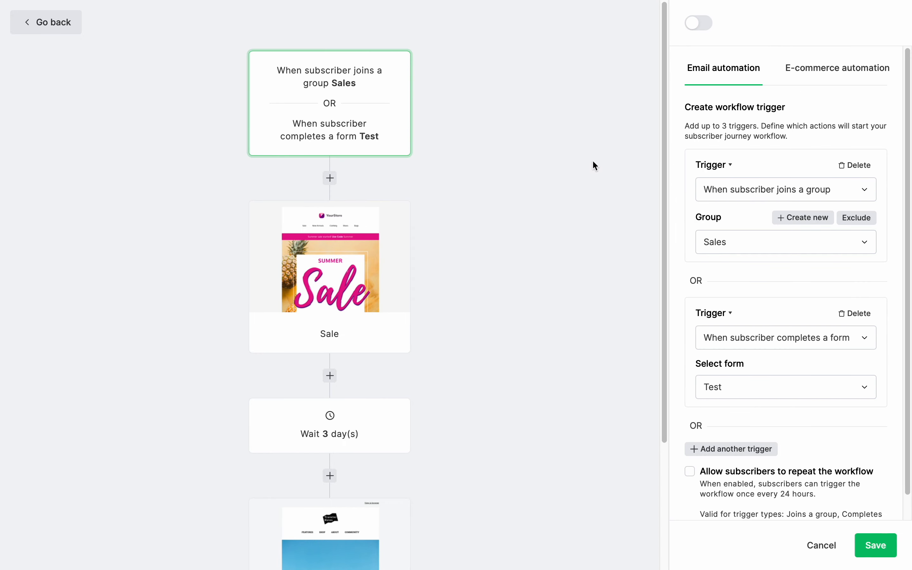
pyautogui.moveTo(757, 202)
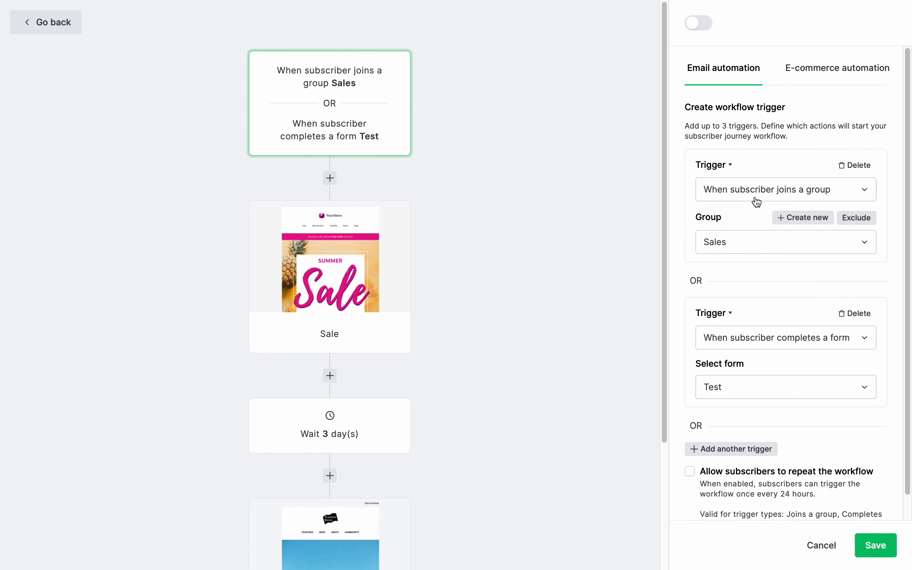
pyautogui.moveTo(759, 305)
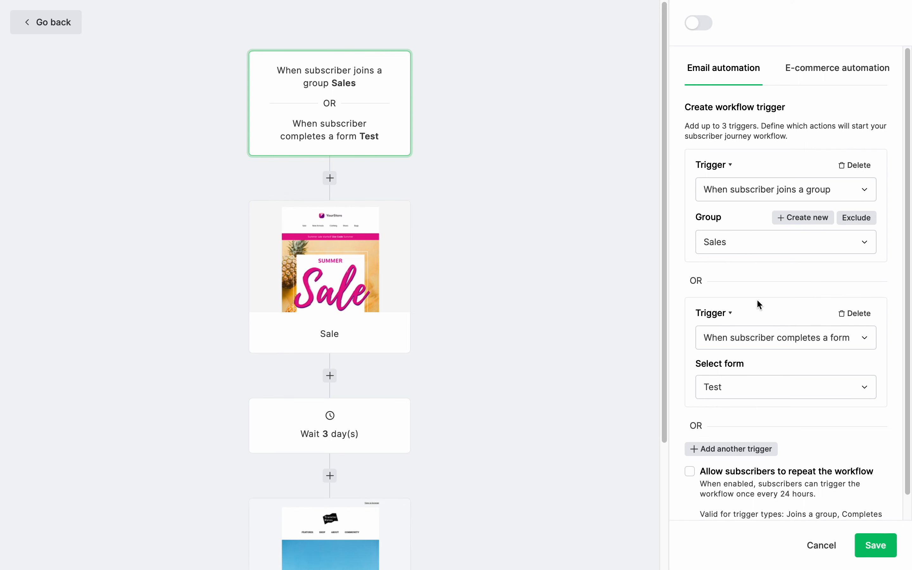
# Change the second trigger to the anniversary of the Birthday date.
pyautogui.click(784, 338)
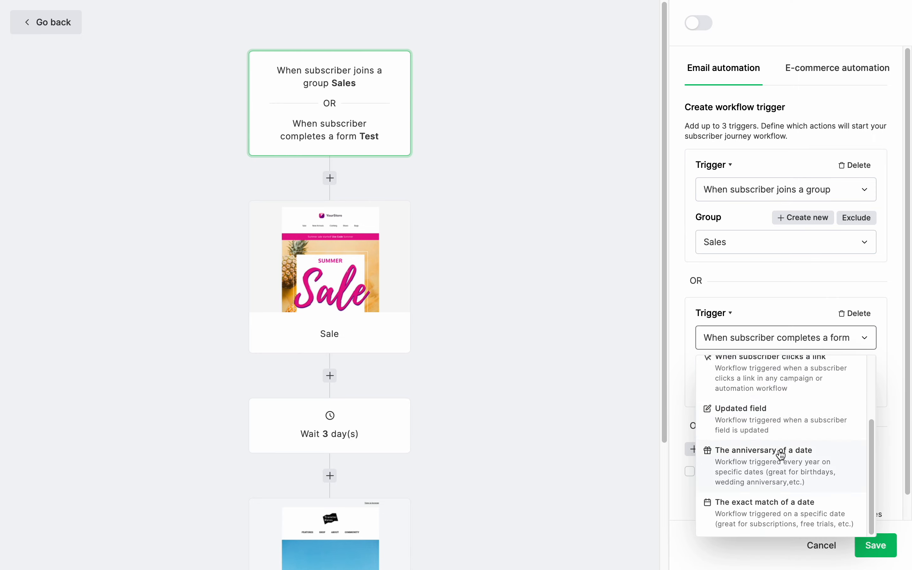
pyautogui.click(763, 450)
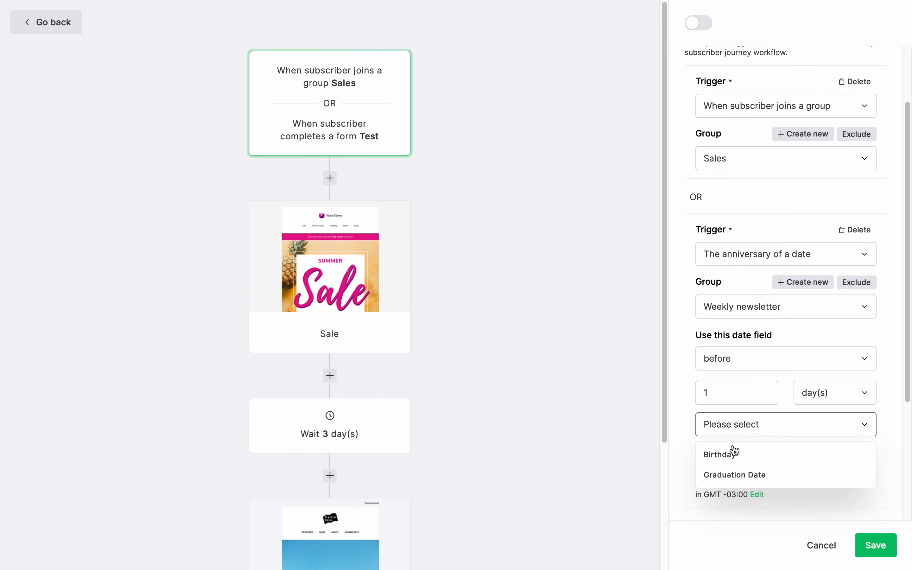
pyautogui.click(721, 454)
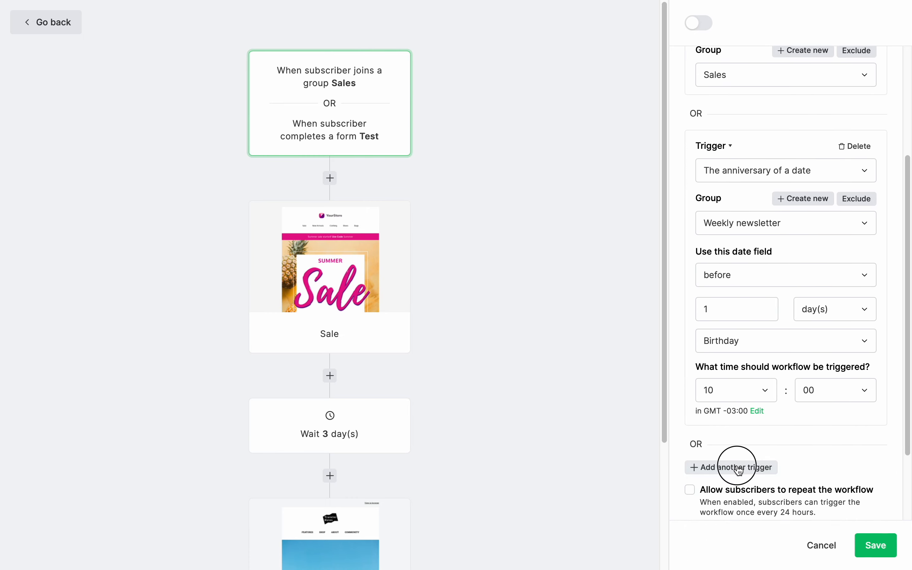
# Add a third trigger: updated field City contains 'New York'.
pyautogui.click(736, 467)
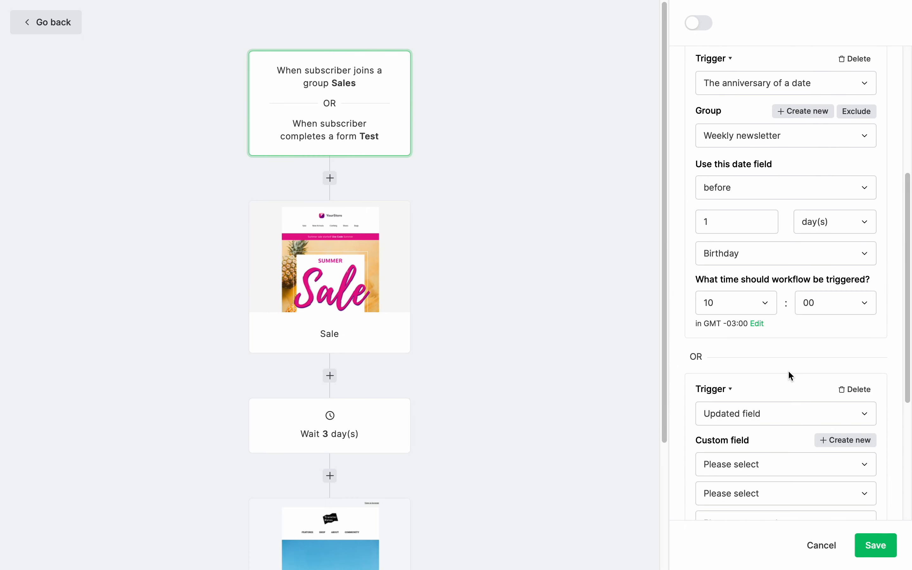
pyautogui.click(784, 253)
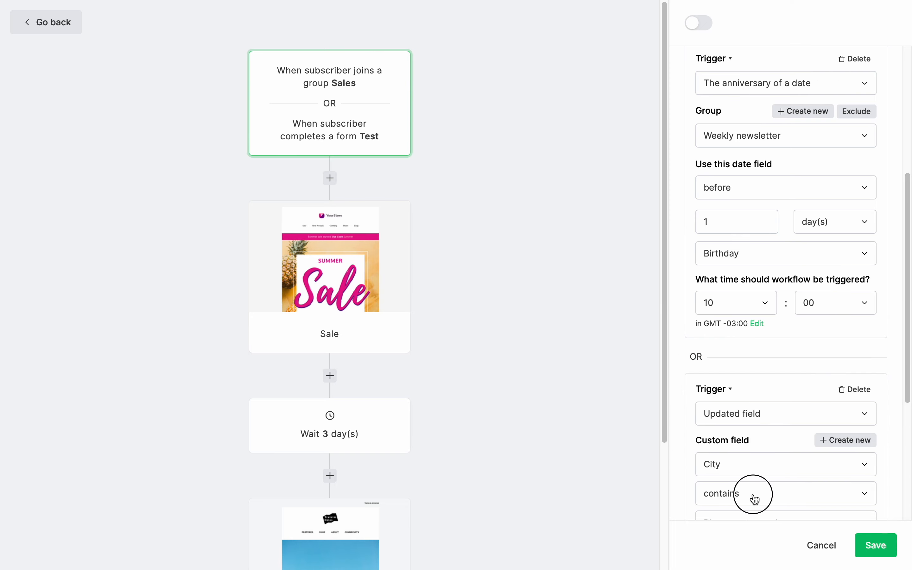
pyautogui.click(784, 493)
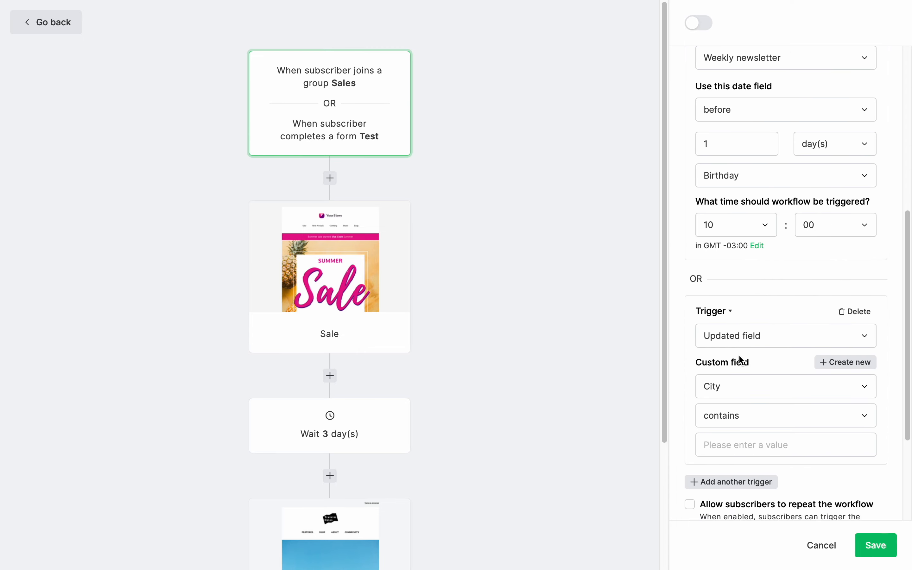
pyautogui.write('New York')
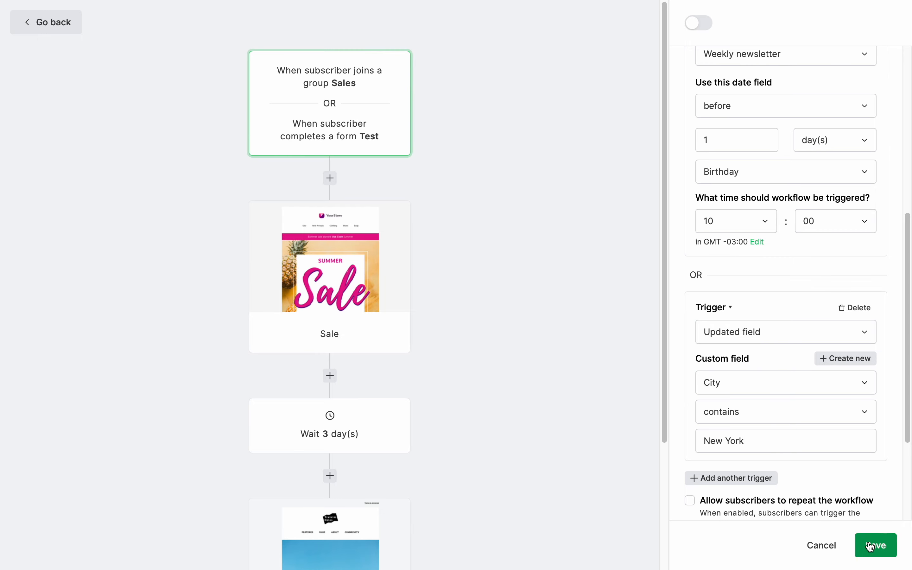
# Save the three triggers and reopen the trigger card for review.
pyautogui.click(875, 545)
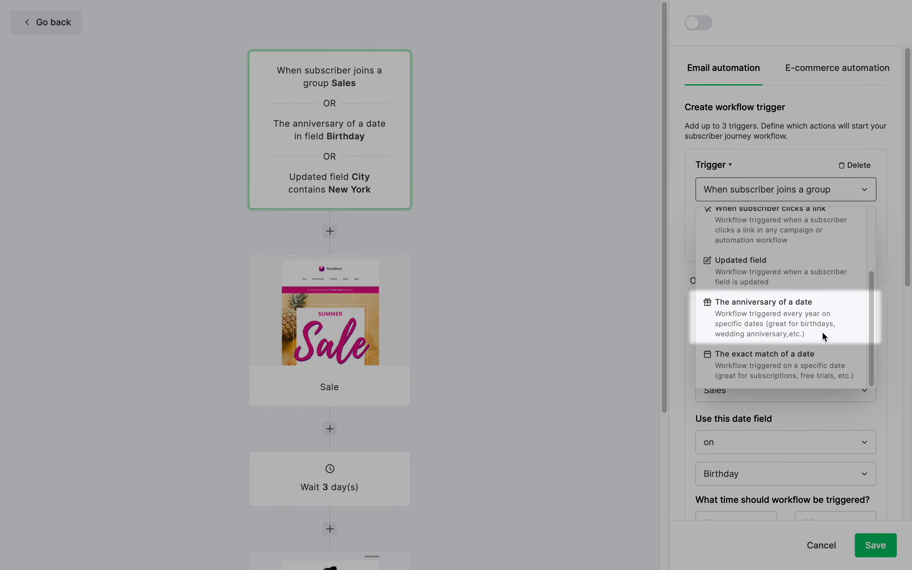
pyautogui.moveTo(831, 364)
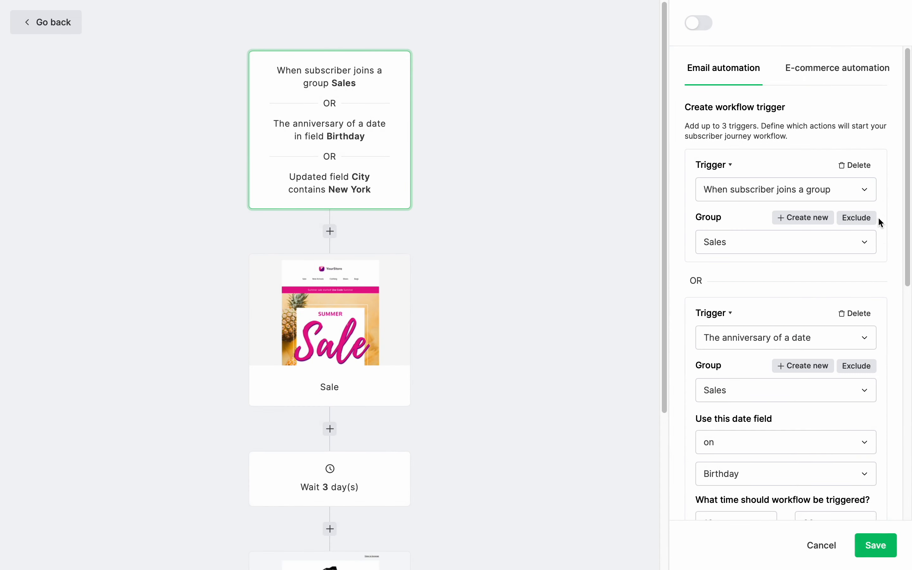
pyautogui.click(856, 218)
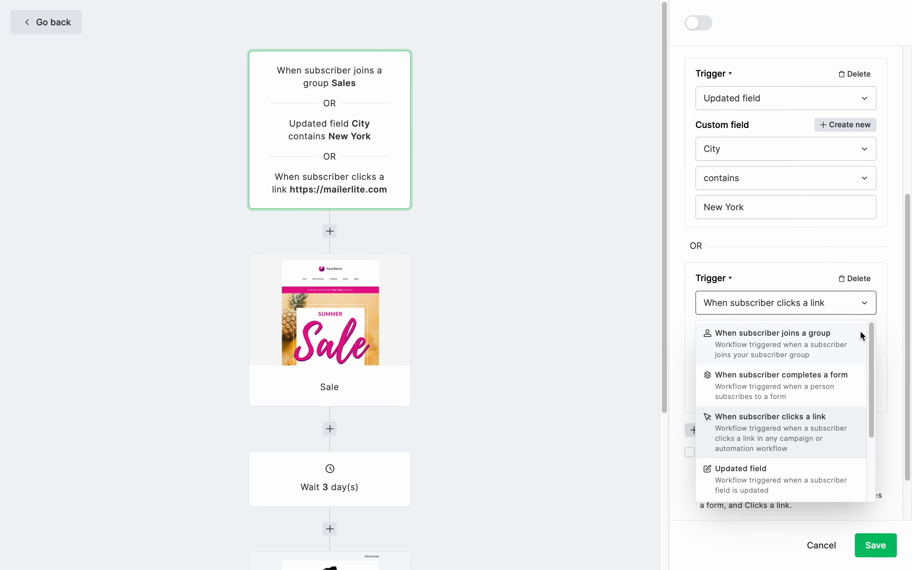
pyautogui.moveTo(776, 344)
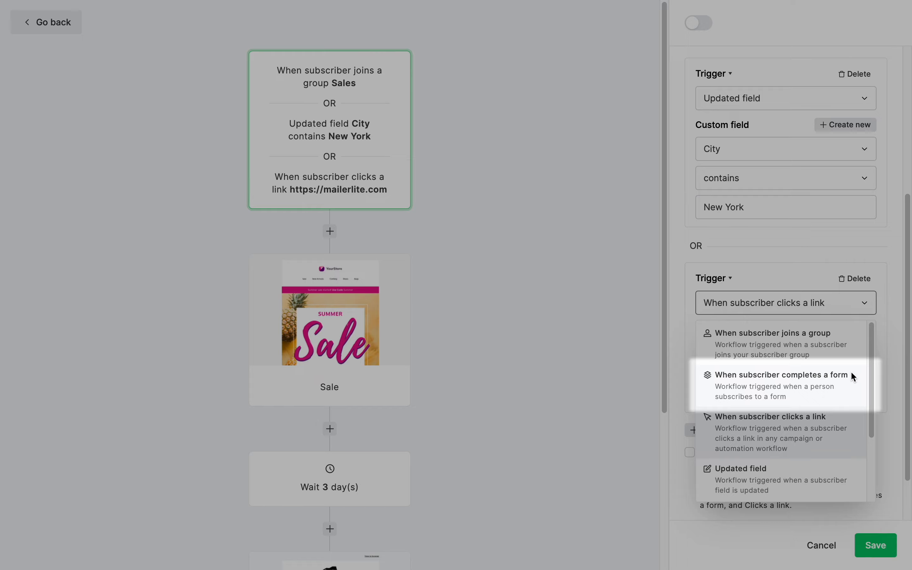
pyautogui.moveTo(852, 423)
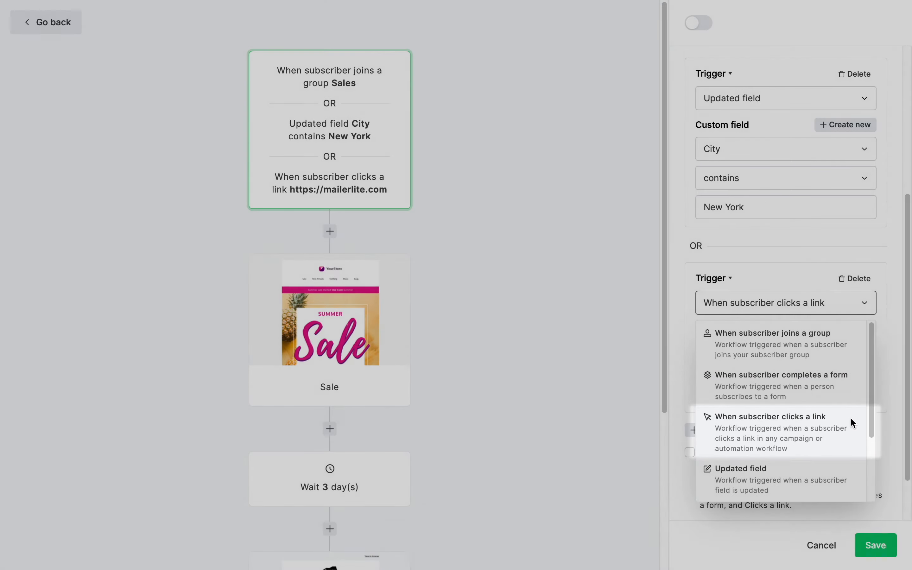
pyautogui.click(771, 416)
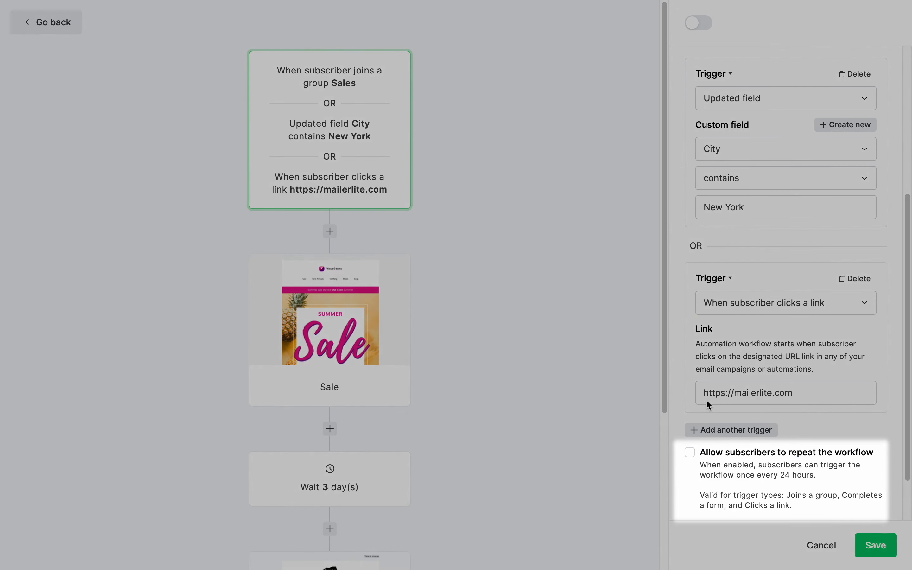
pyautogui.click(689, 452)
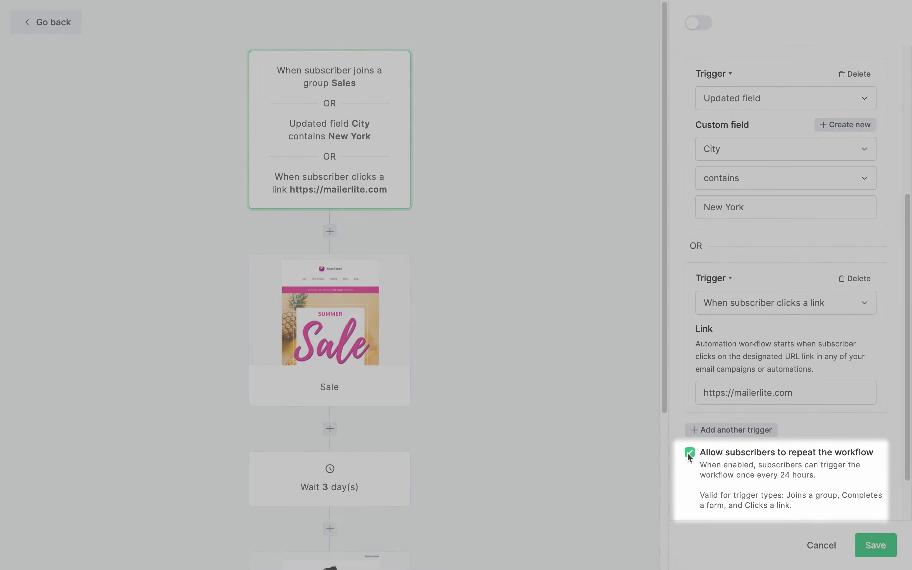
pyautogui.click(785, 344)
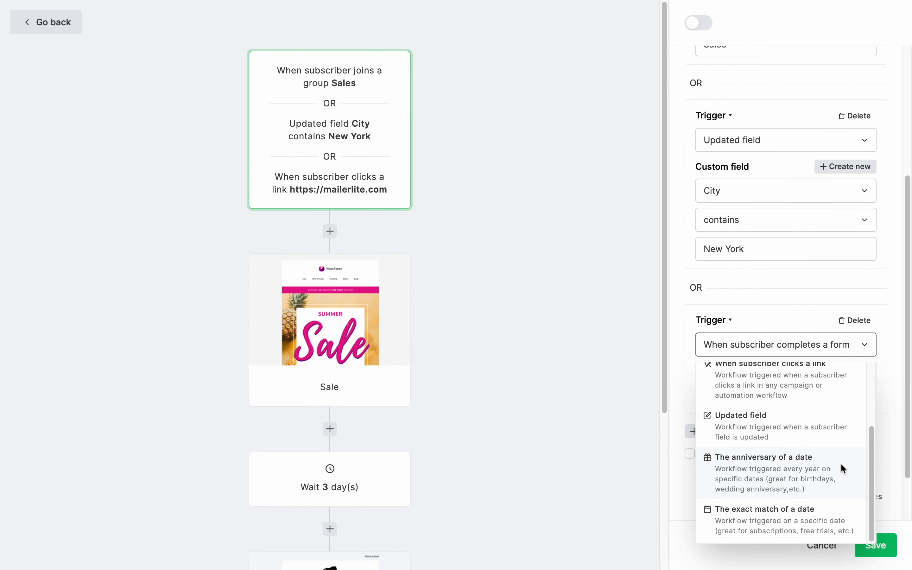
pyautogui.moveTo(763, 457)
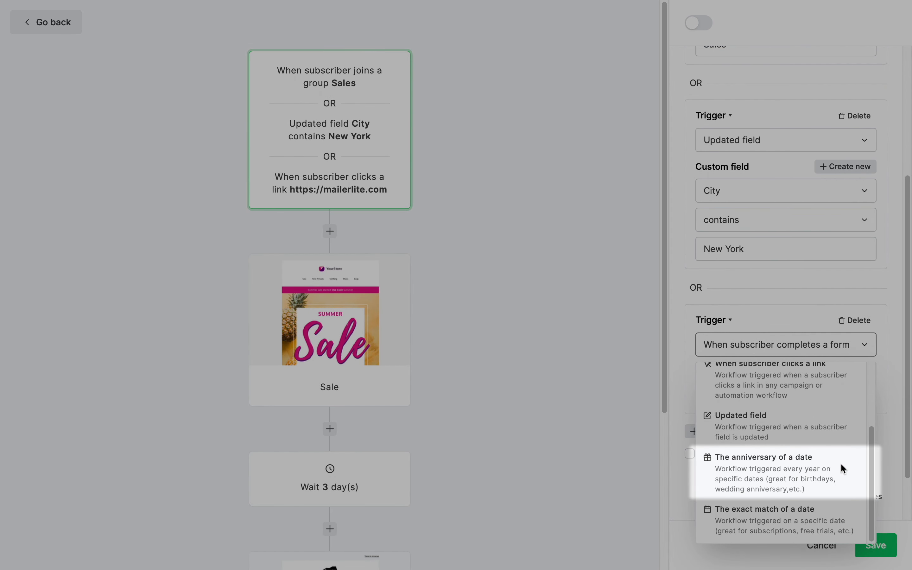